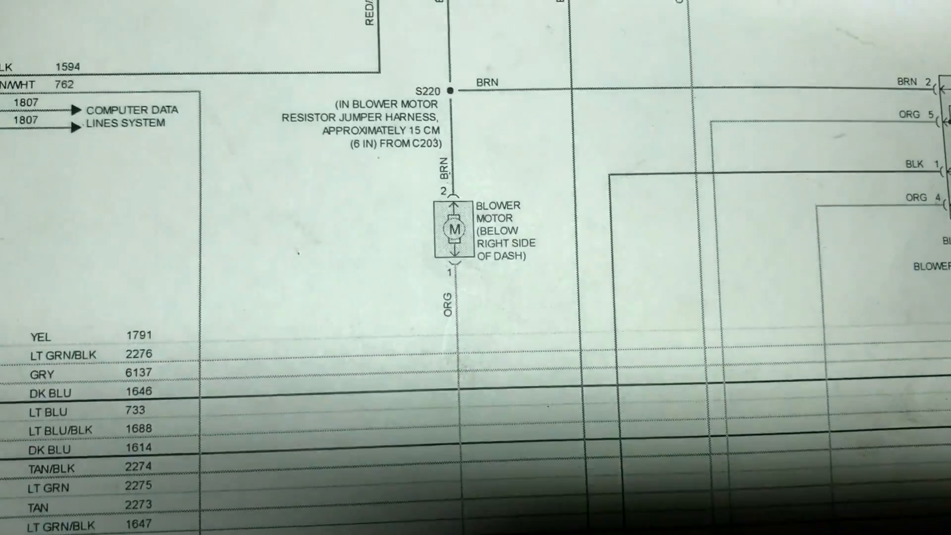
scroll("down", 3)
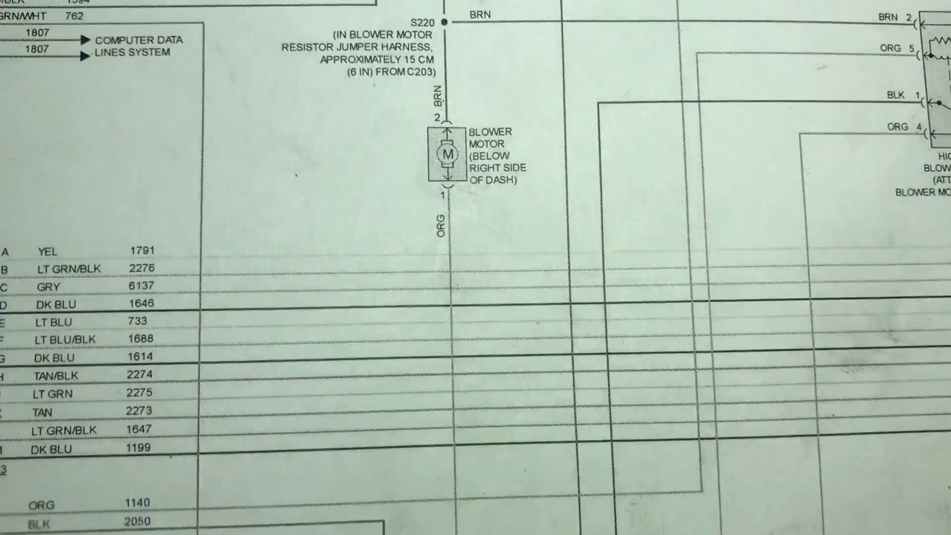